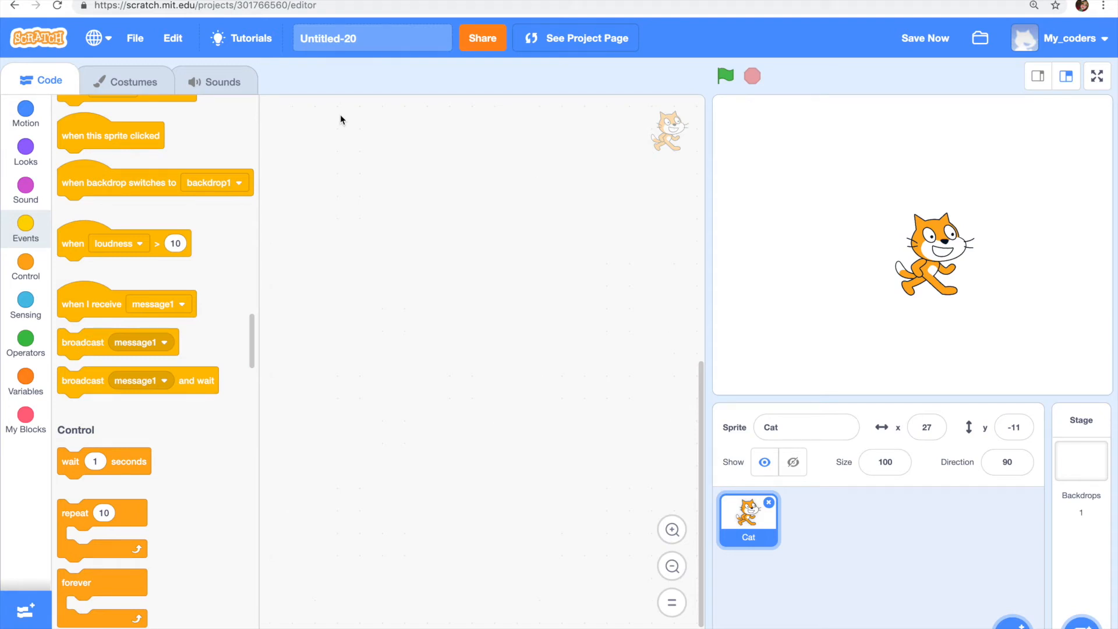
{"action": "mouse_move", "coordinate": [572, 382]}
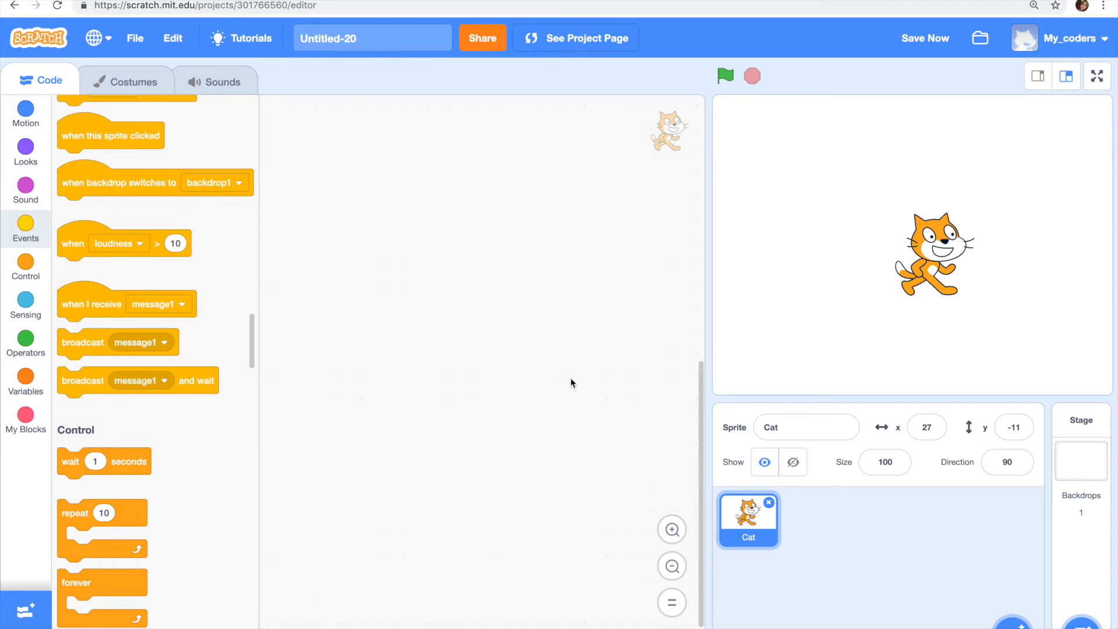
{"action": "mouse_move", "coordinate": [194, 289]}
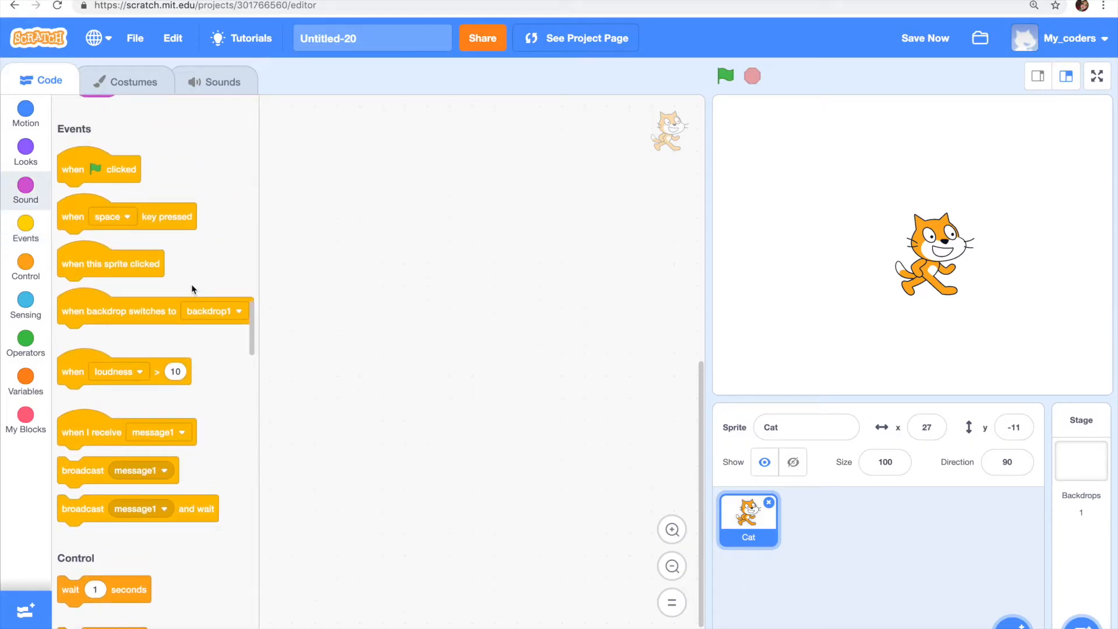
{"action": "mouse_move", "coordinate": [747, 490]}
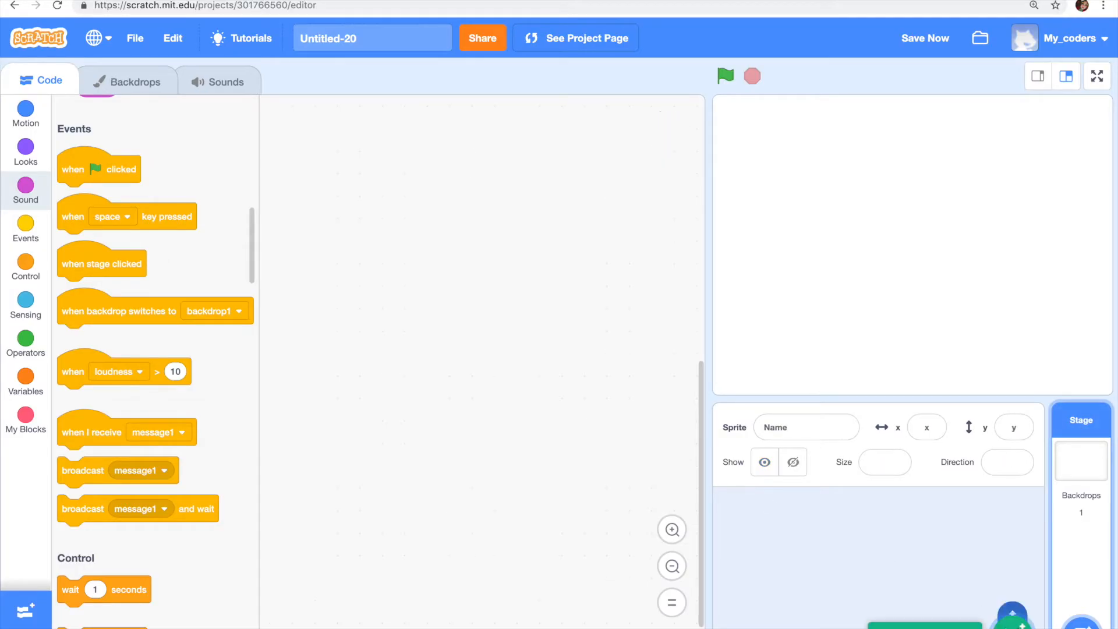
Add the Ball sprite from the library and switch it to the green ball-d costume.
{"action": "left_click", "coordinate": [1013, 617]}
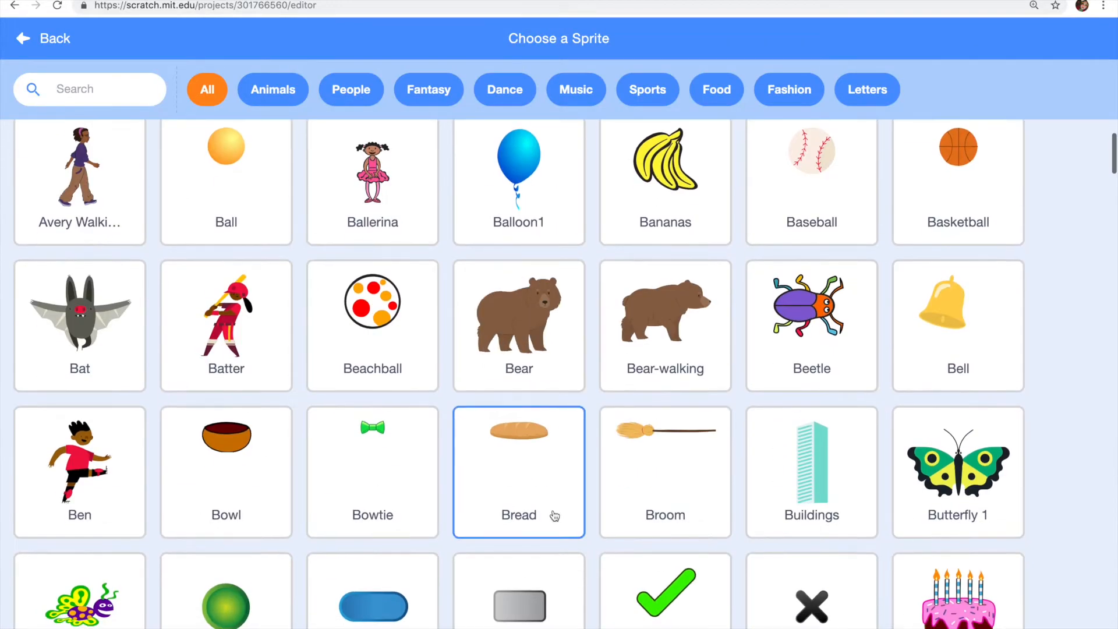
{"action": "left_click", "coordinate": [518, 471]}
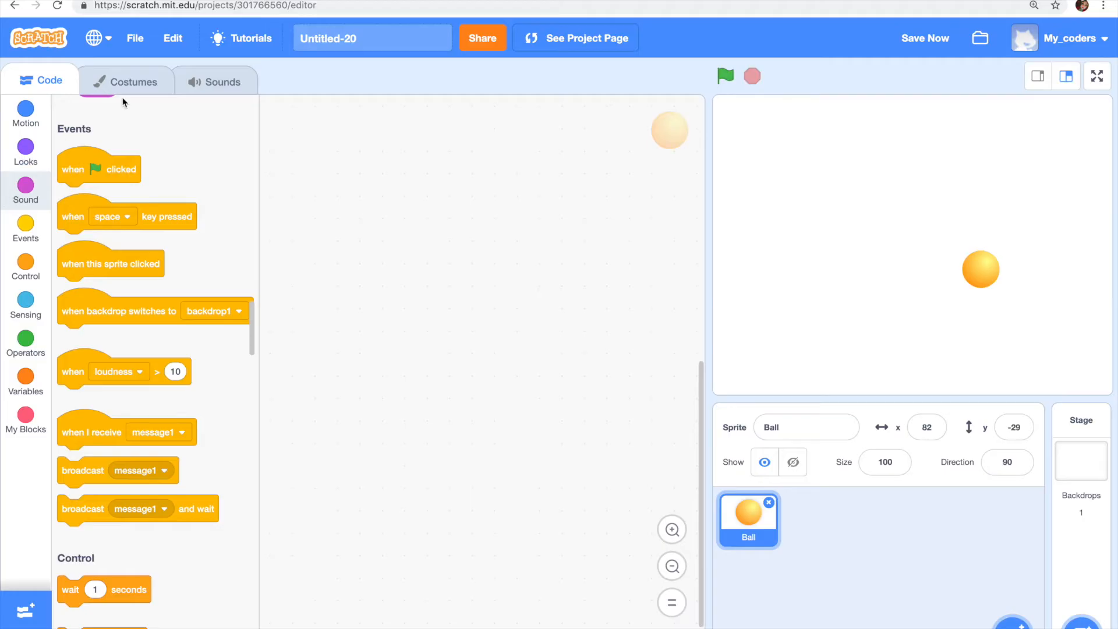
{"action": "left_click", "coordinate": [133, 82]}
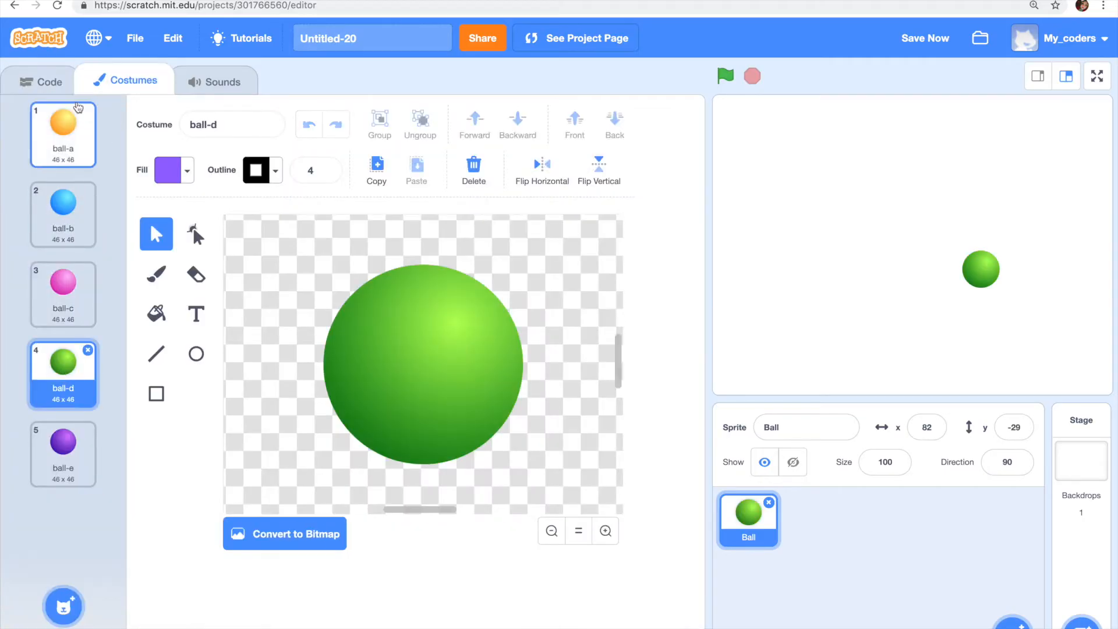
{"action": "left_click", "coordinate": [40, 80]}
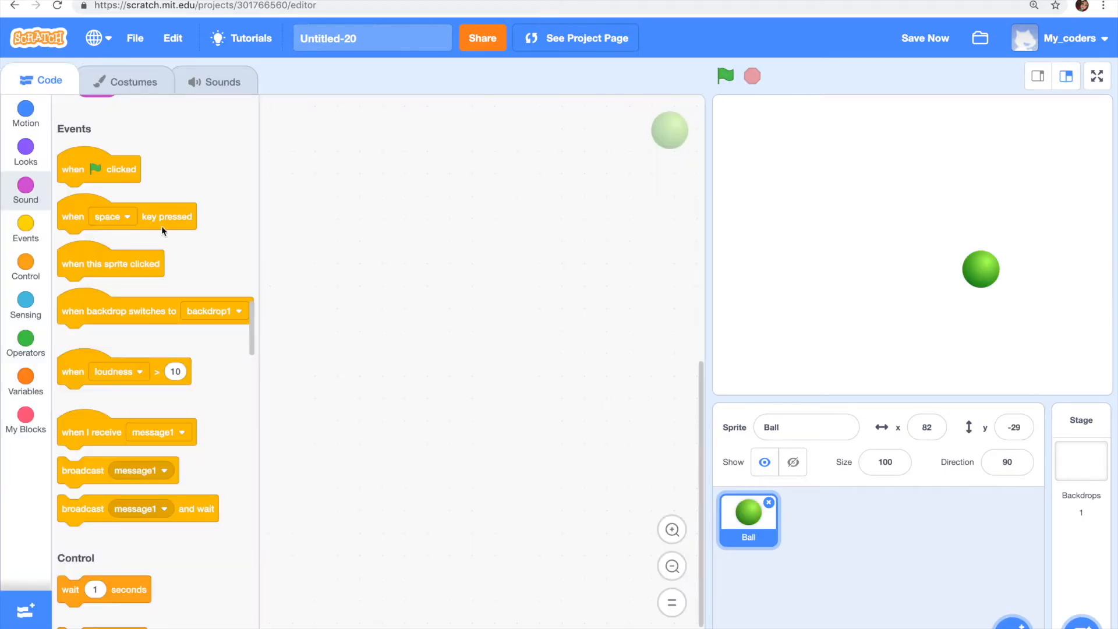
{"action": "mouse_move", "coordinate": [276, 321]}
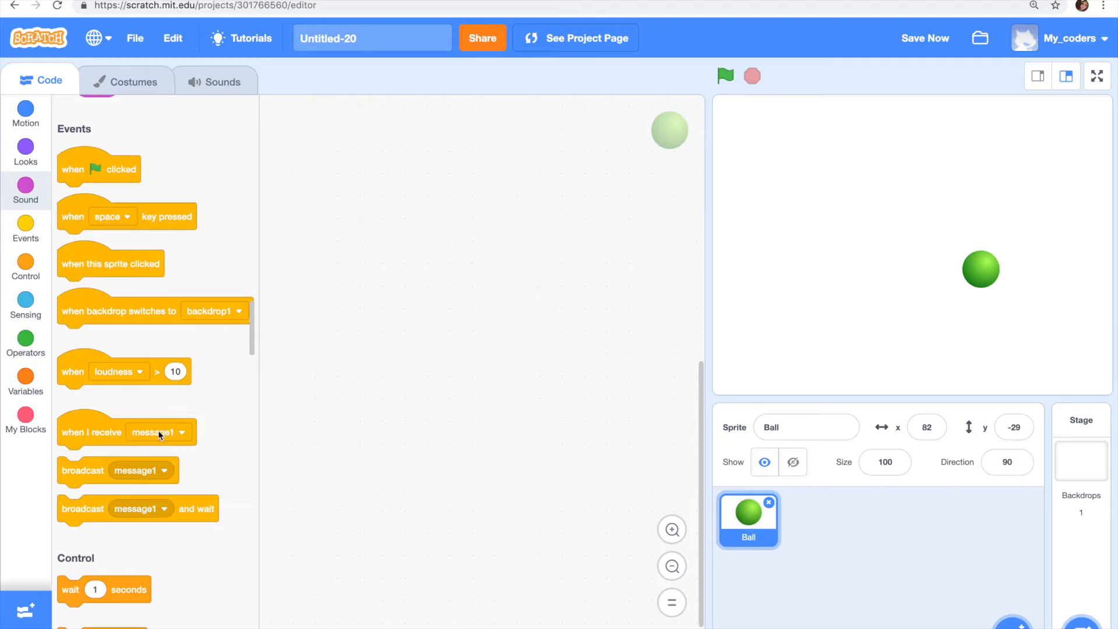
{"action": "mouse_move", "coordinate": [258, 414]}
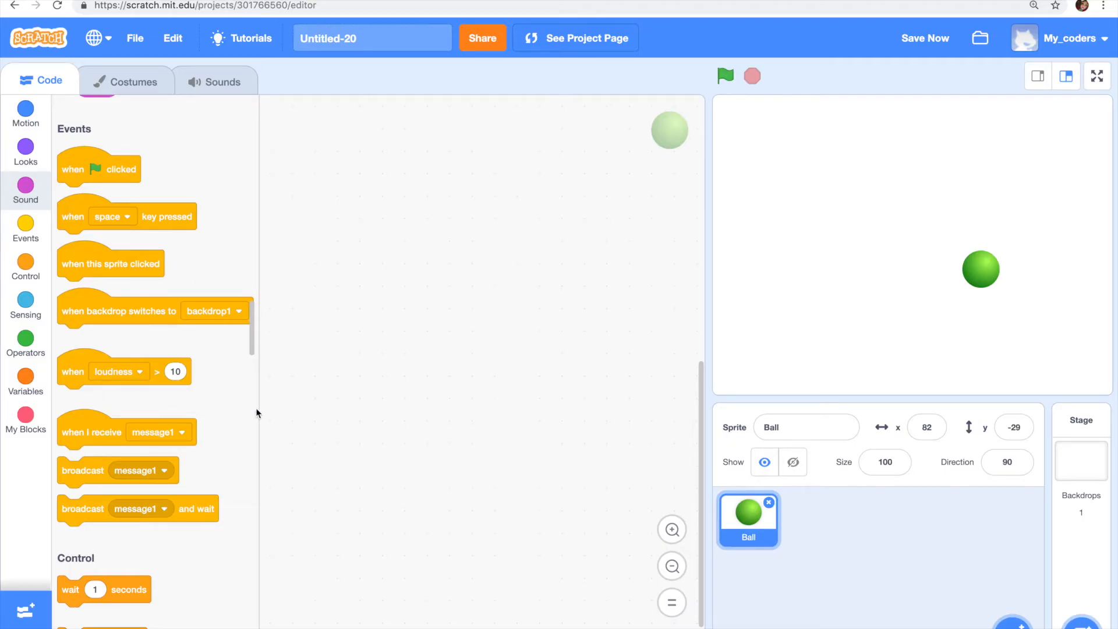
Build a script: when this sprite clicked, create clone of myself.
{"action": "left_click_drag", "start_coordinate": [110, 264], "coordinate": [360, 157]}
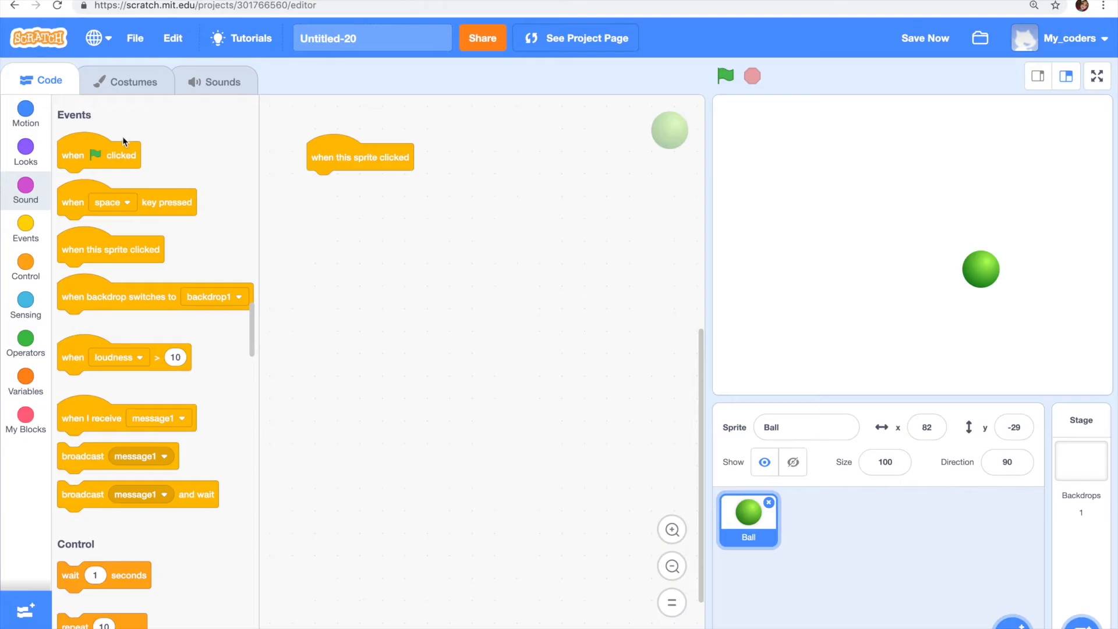
{"action": "scroll", "scroll_direction": "down", "scroll_amount": 3}
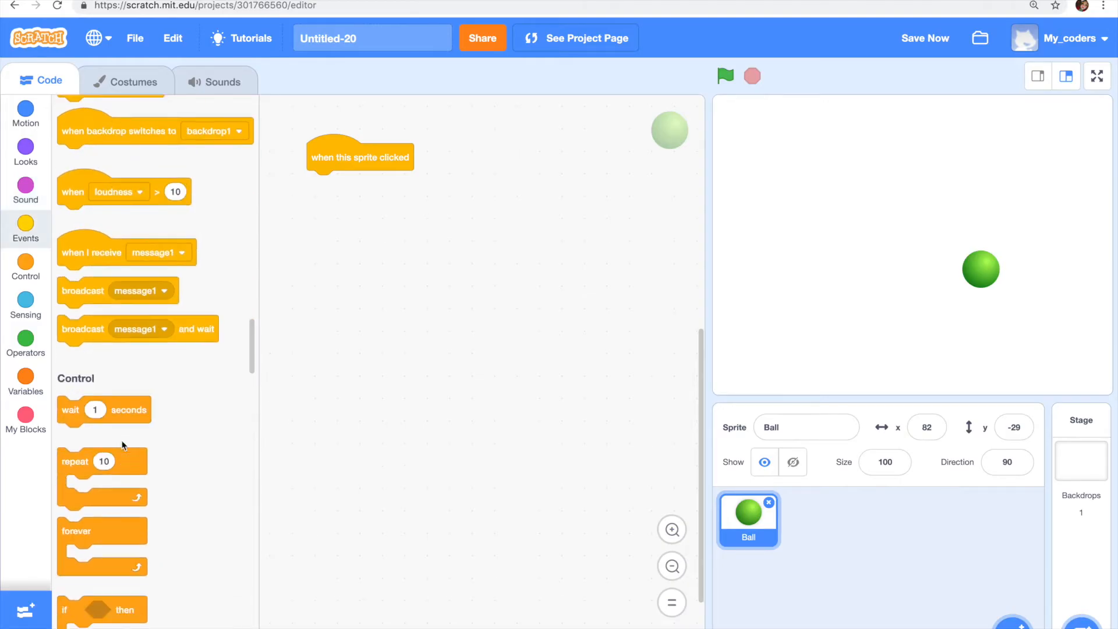
{"action": "scroll", "scroll_direction": "down", "scroll_amount": 3}
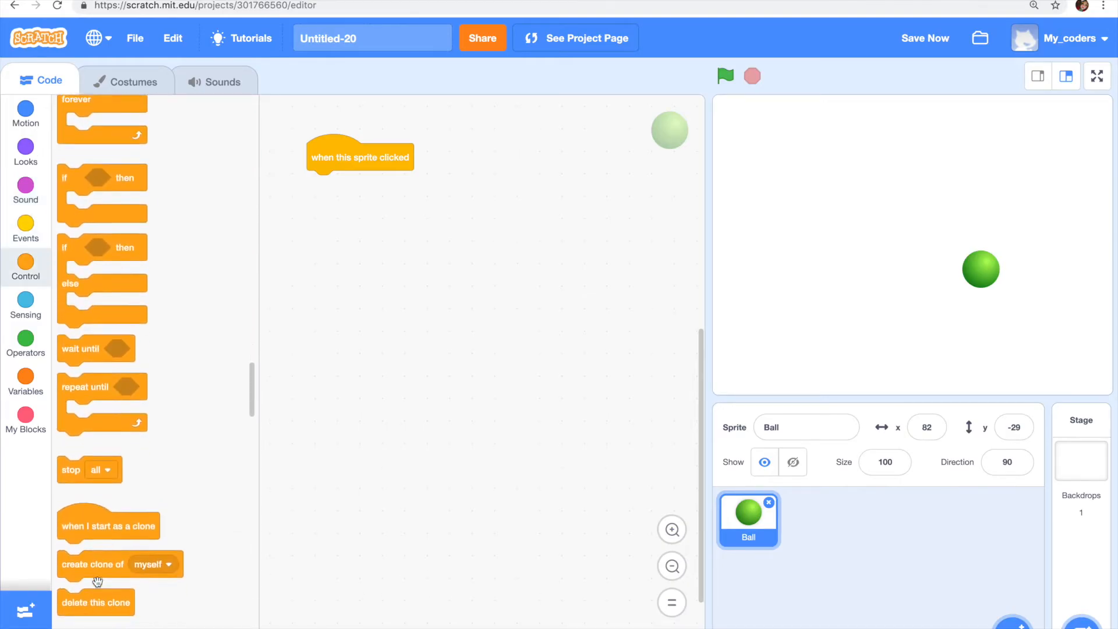
{"action": "left_click_drag", "start_coordinate": [120, 563], "coordinate": [369, 184]}
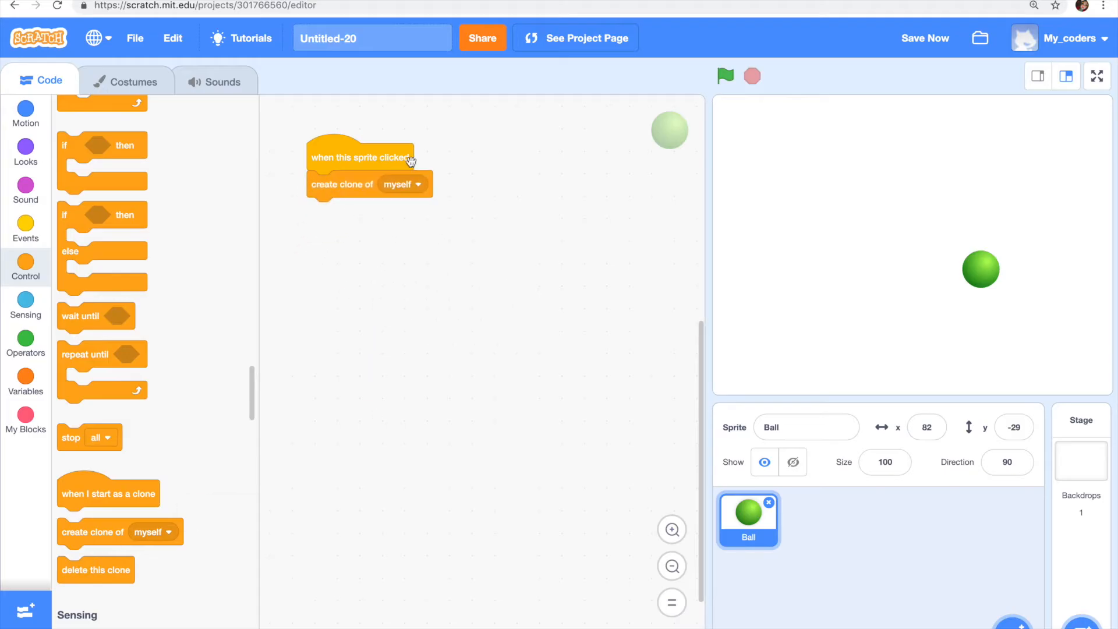
{"action": "mouse_move", "coordinate": [407, 128]}
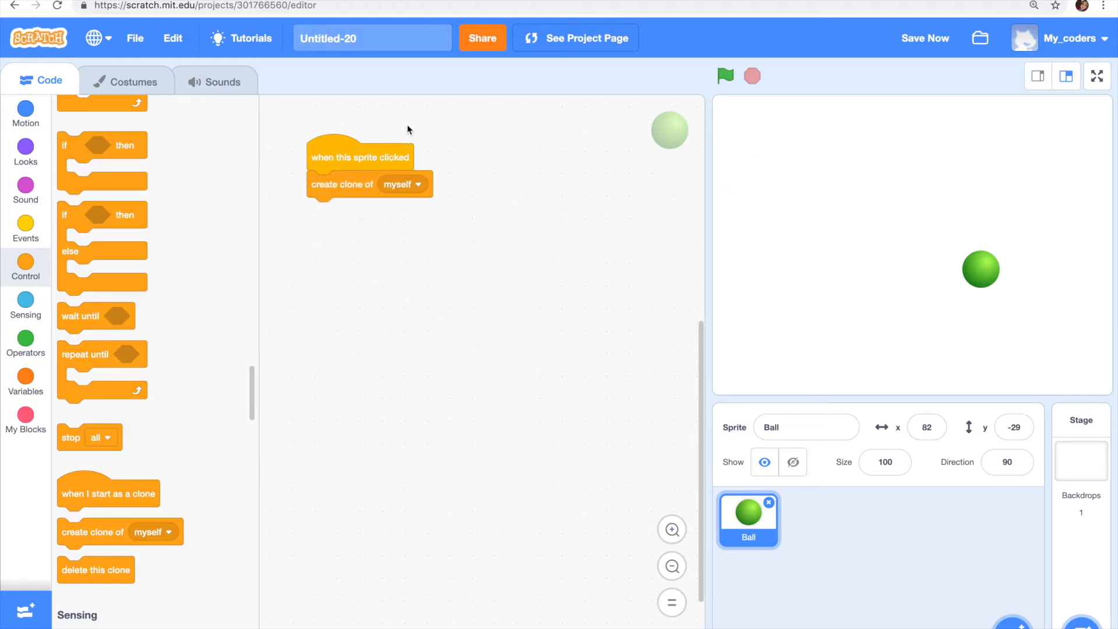
{"action": "mouse_move", "coordinate": [754, 259]}
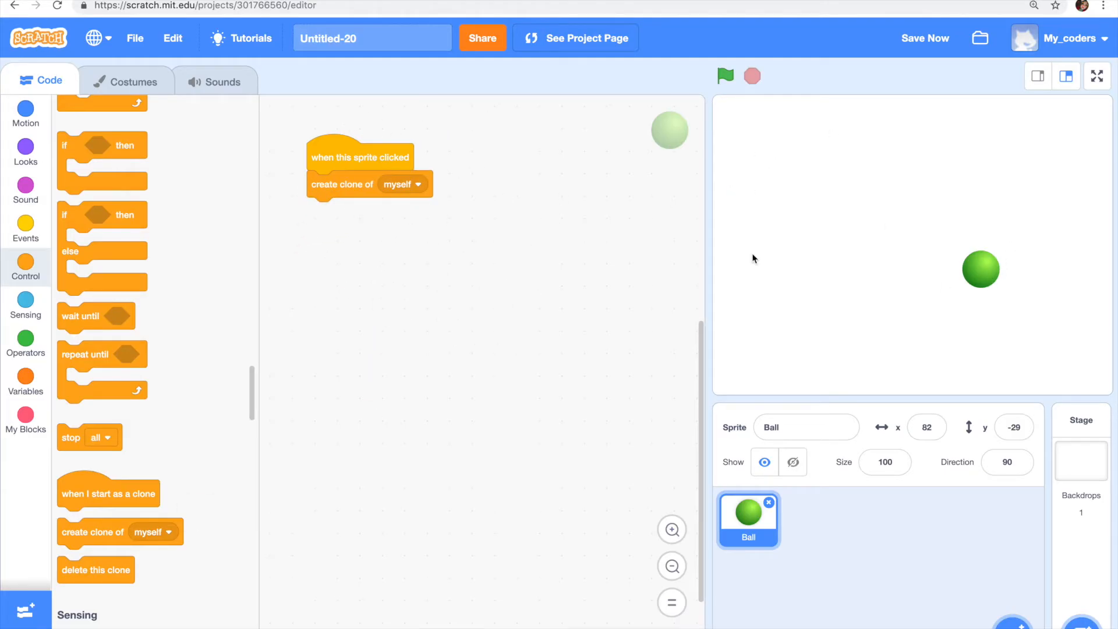
{"action": "mouse_move", "coordinate": [503, 232]}
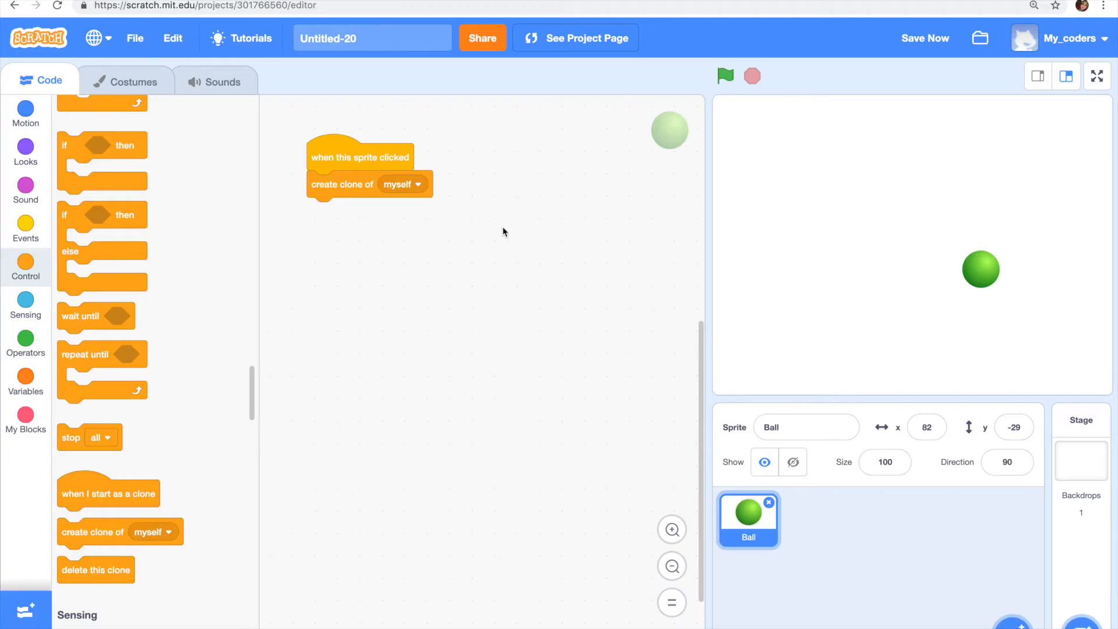
{"action": "mouse_move", "coordinate": [693, 244]}
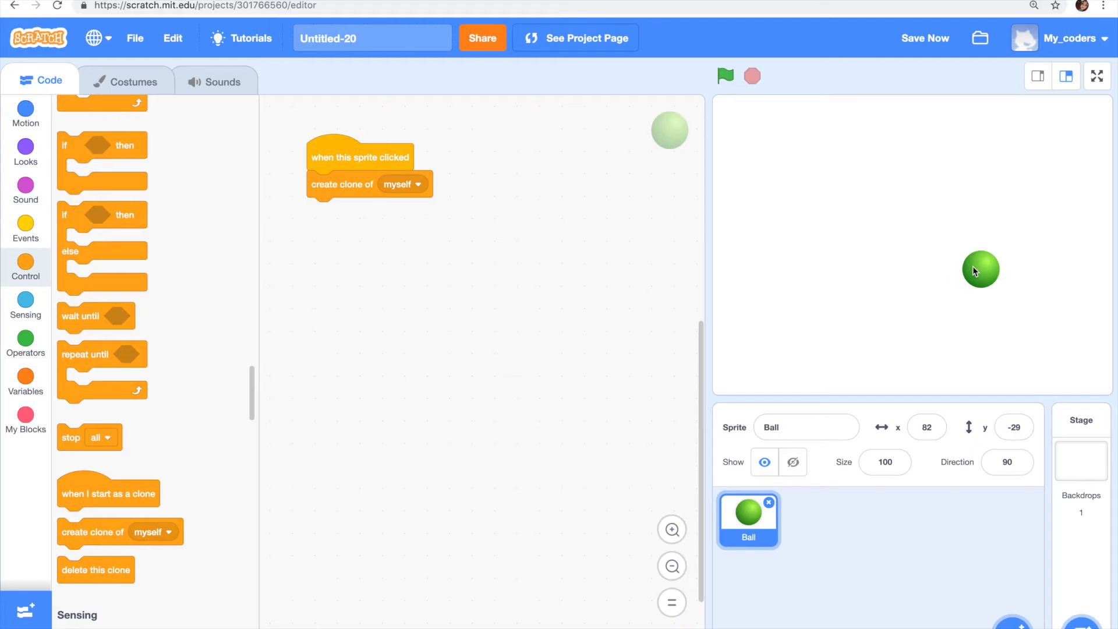
{"action": "mouse_move", "coordinate": [982, 267]}
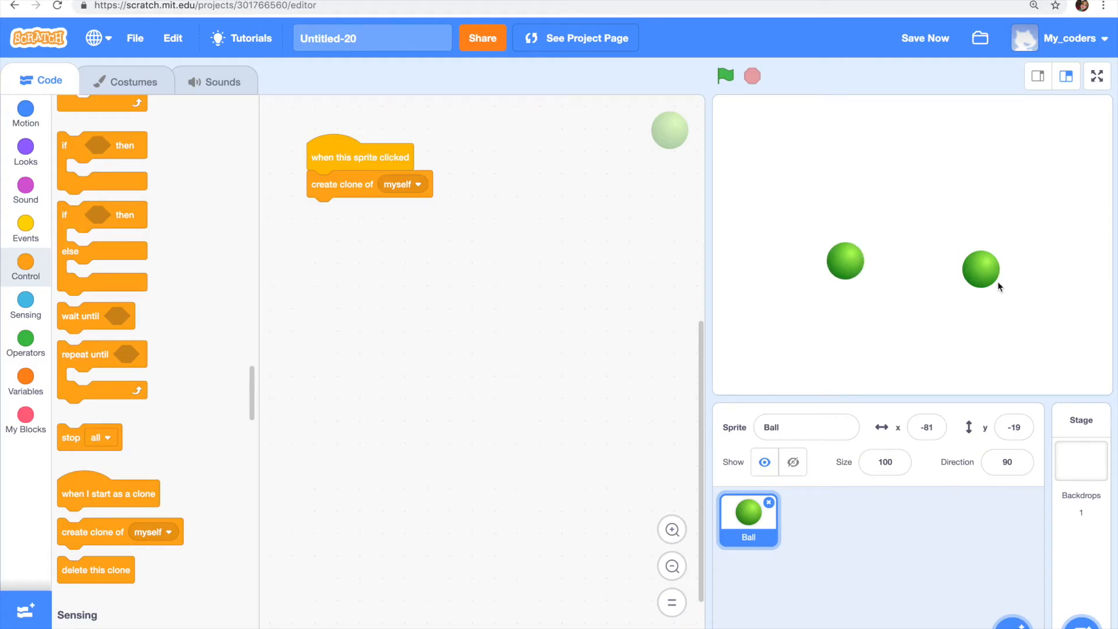
{"action": "left_click", "coordinate": [981, 269]}
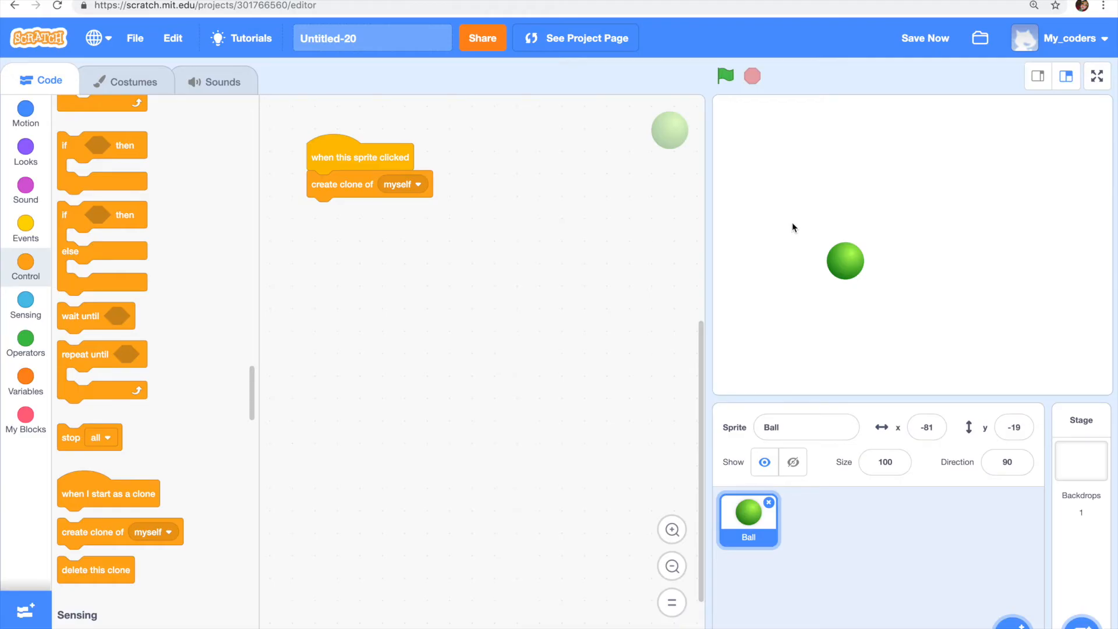
{"action": "mouse_move", "coordinate": [818, 291]}
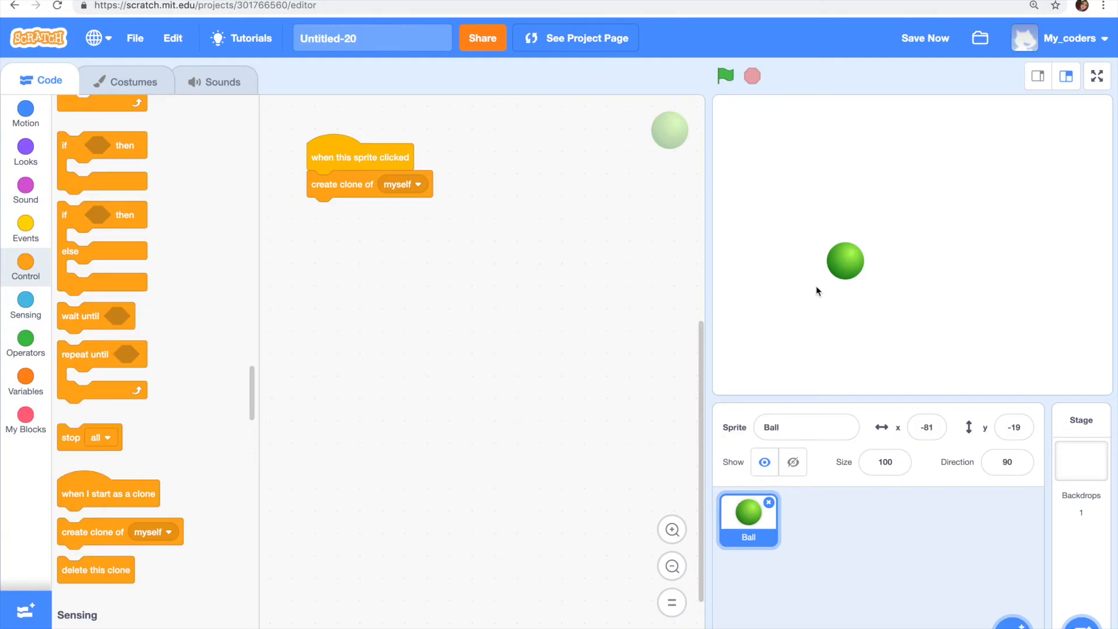
{"action": "left_click", "coordinate": [925, 38]}
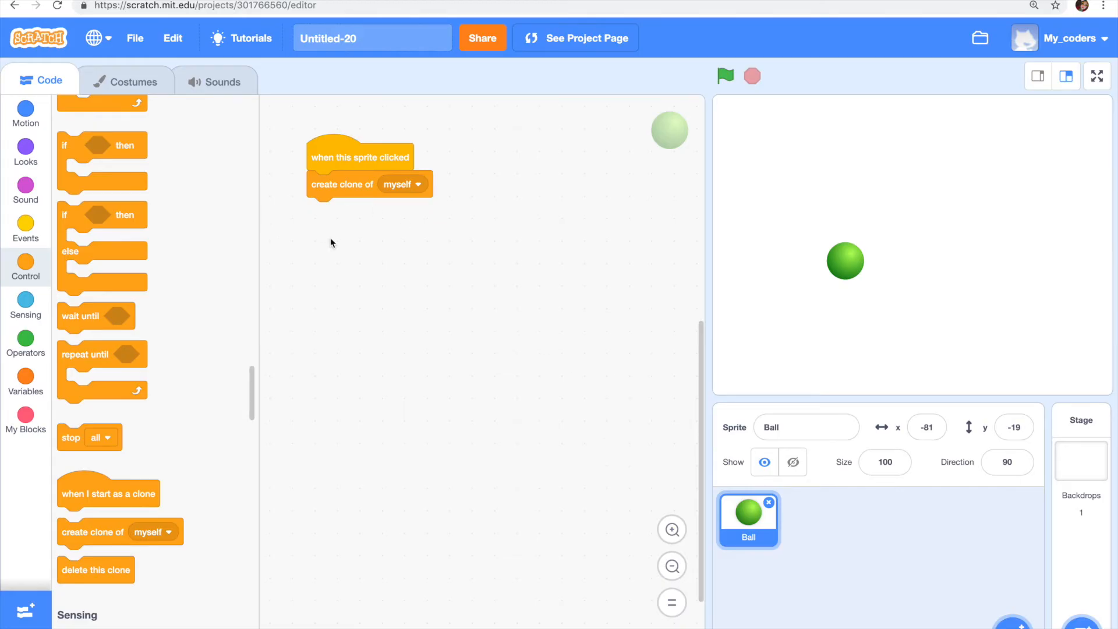
Start a 'when I start as a clone' script below the first and add 'go to random position'.
{"action": "left_click_drag", "start_coordinate": [108, 494], "coordinate": [458, 357]}
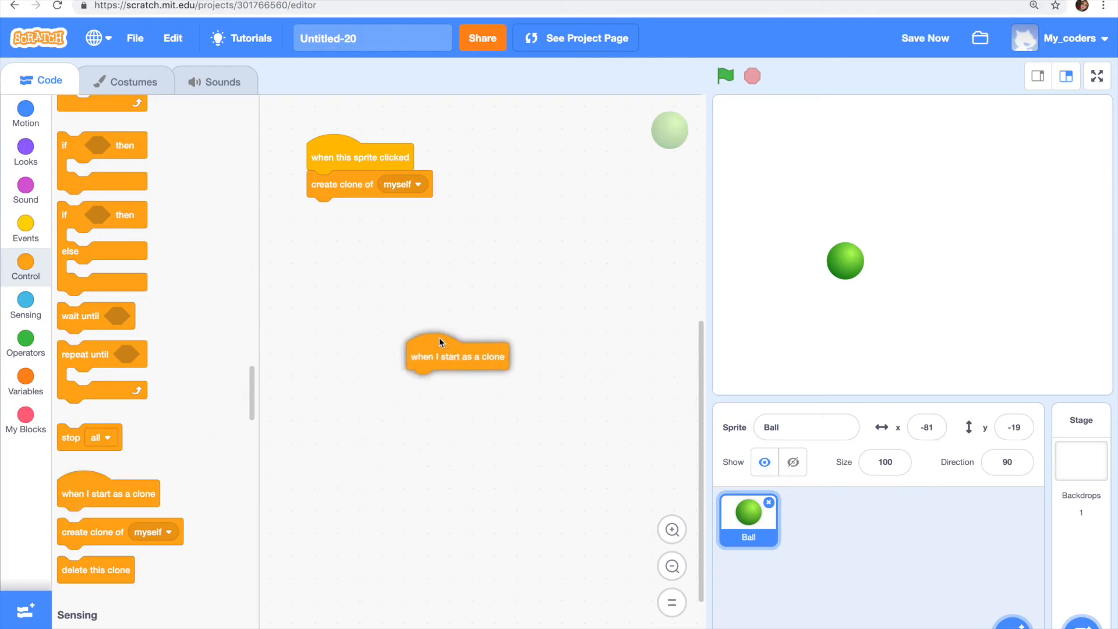
{"action": "left_click_drag", "start_coordinate": [458, 357], "coordinate": [498, 257]}
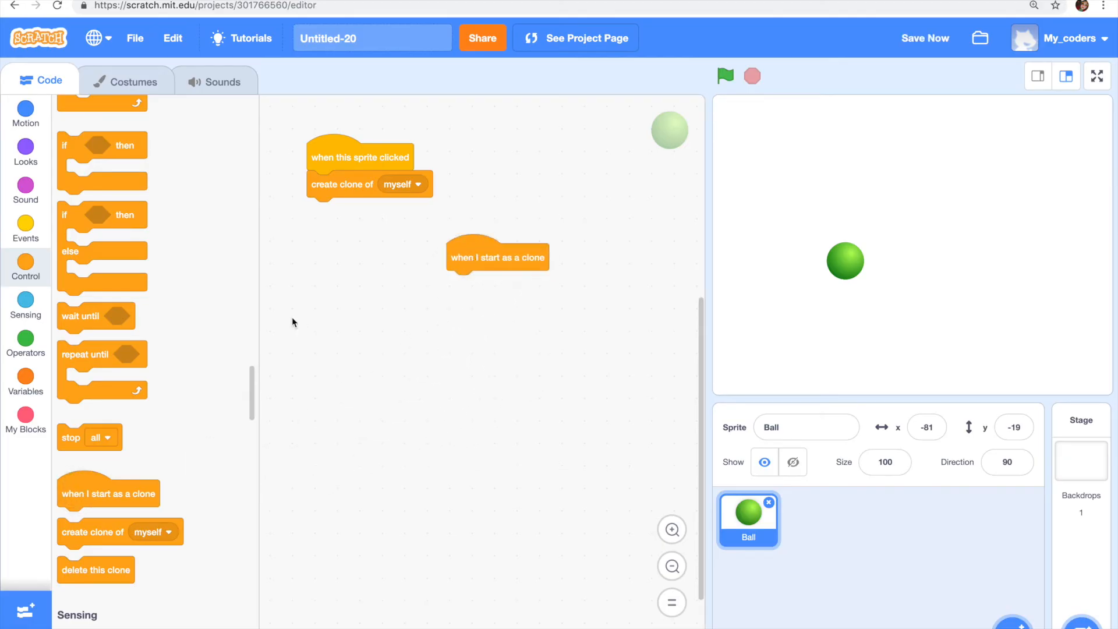
{"action": "left_click", "coordinate": [26, 110]}
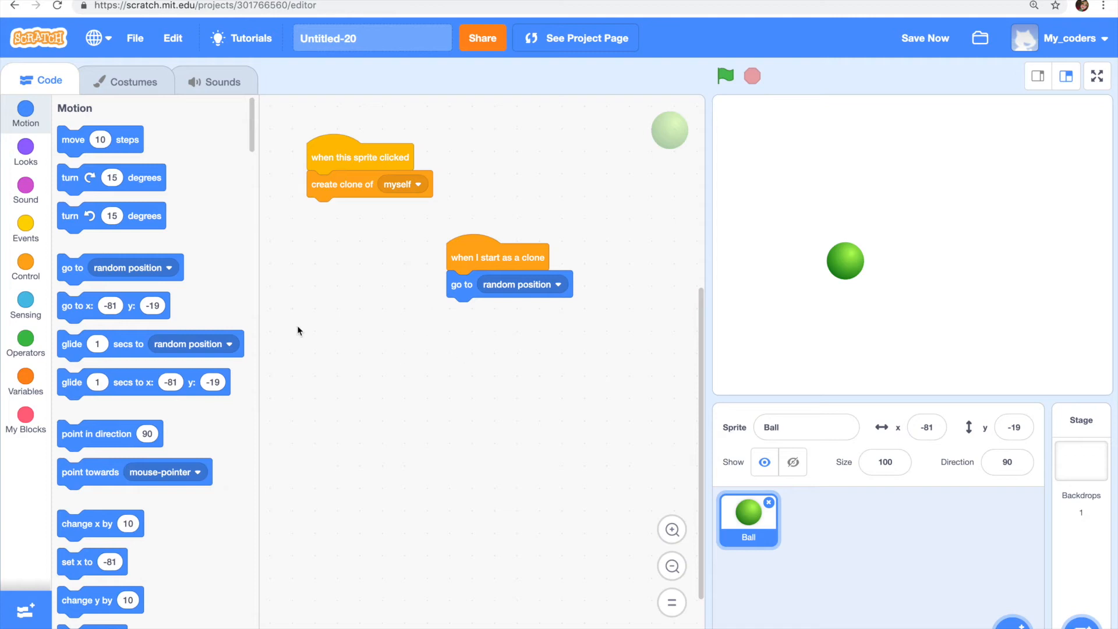
{"action": "mouse_move", "coordinate": [26, 164]}
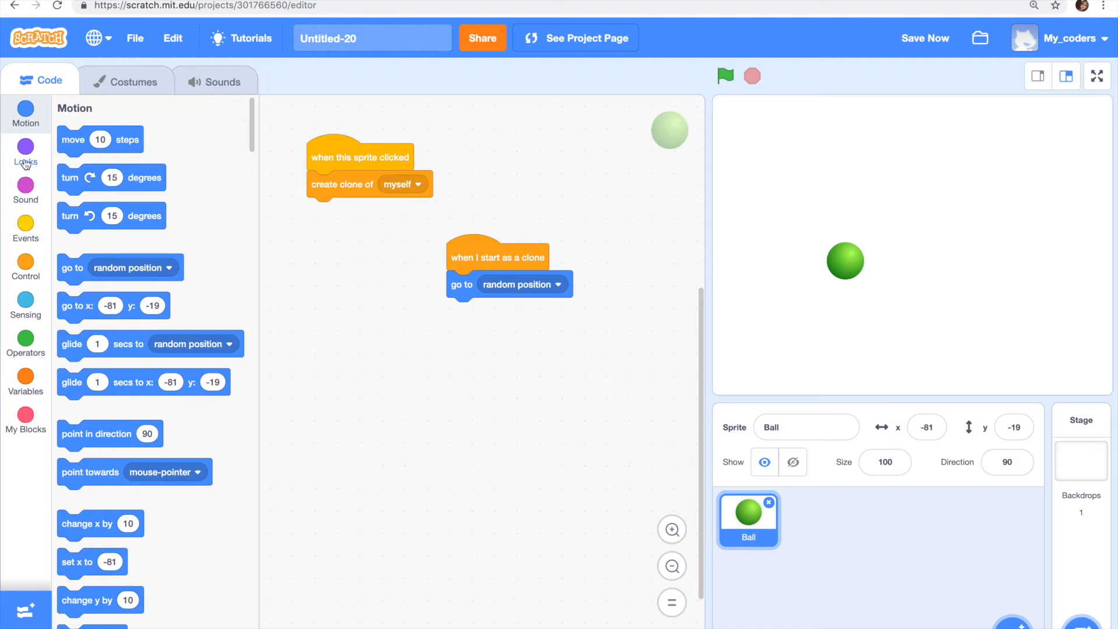
Set the clone's size to a pick-random 50 to 100 percent.
{"action": "left_click", "coordinate": [26, 147]}
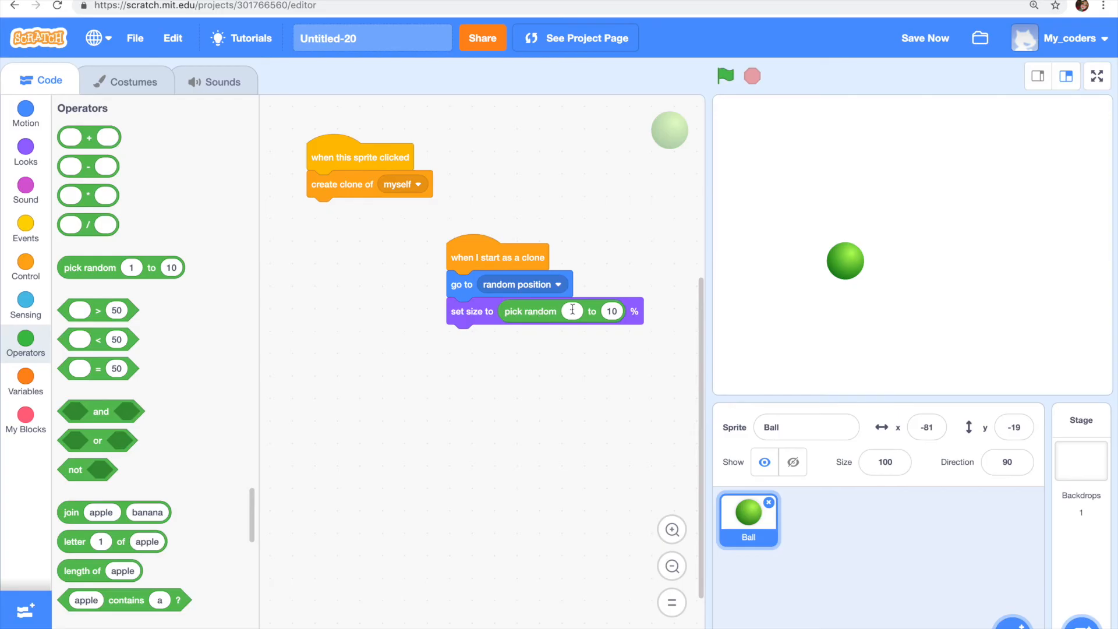
{"action": "type", "text": "50"}
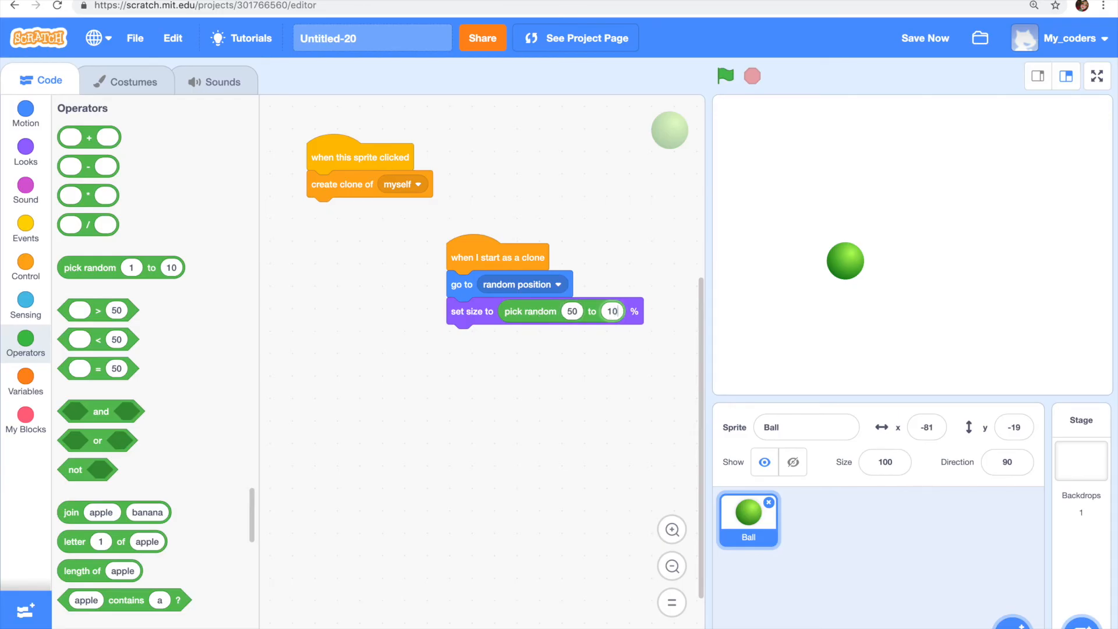
{"action": "type", "text": "100"}
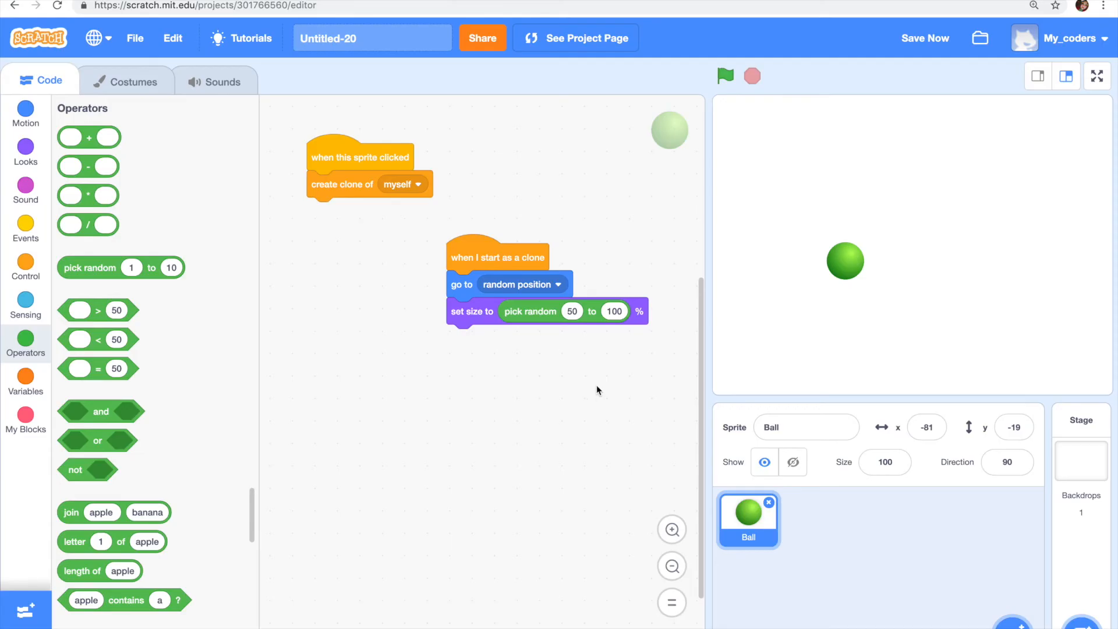
{"action": "mouse_move", "coordinate": [490, 294]}
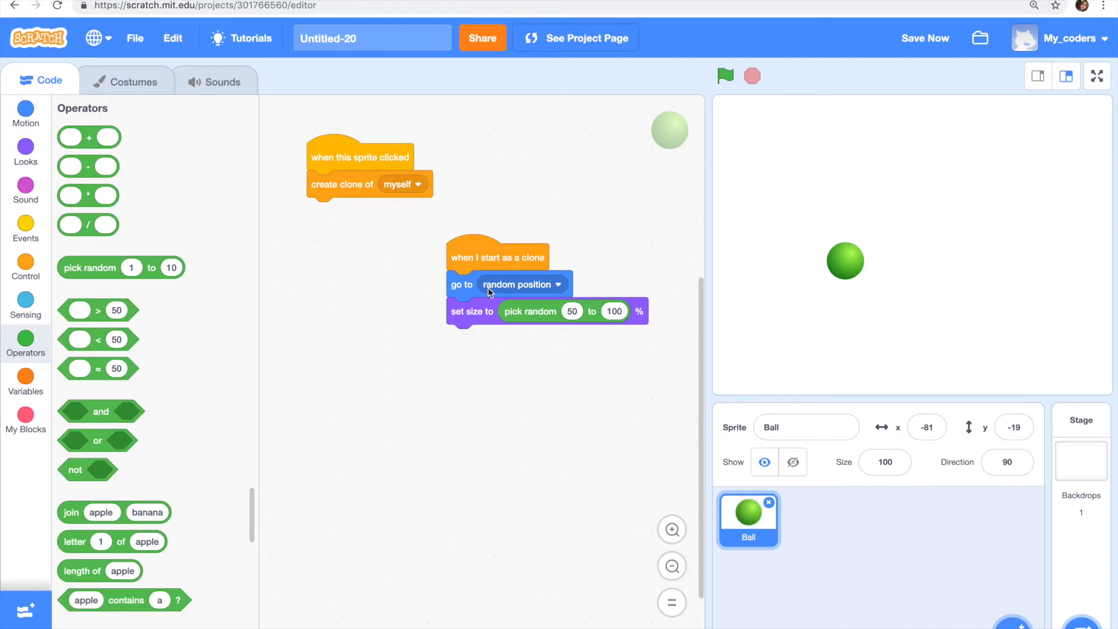
{"action": "mouse_move", "coordinate": [508, 256]}
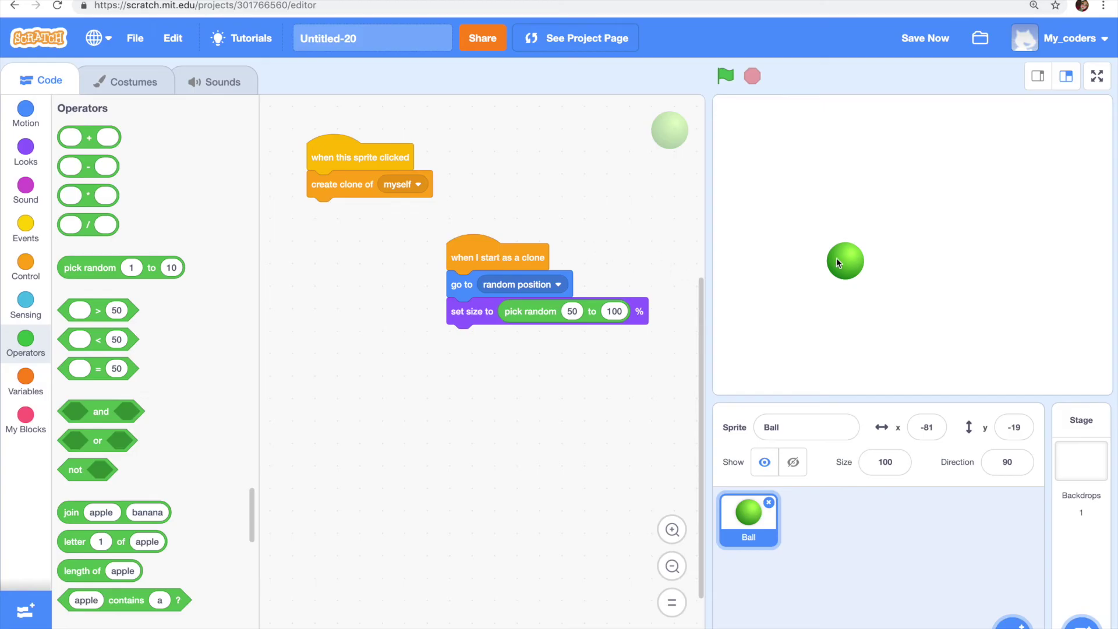
{"action": "mouse_move", "coordinate": [464, 255]}
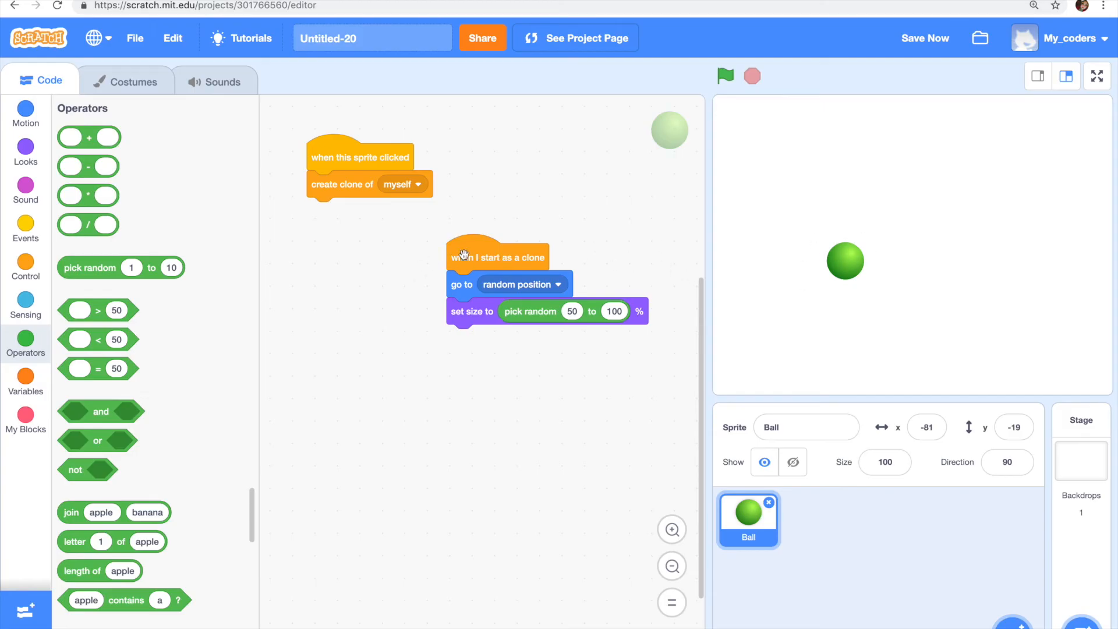
{"action": "mouse_move", "coordinate": [375, 166]}
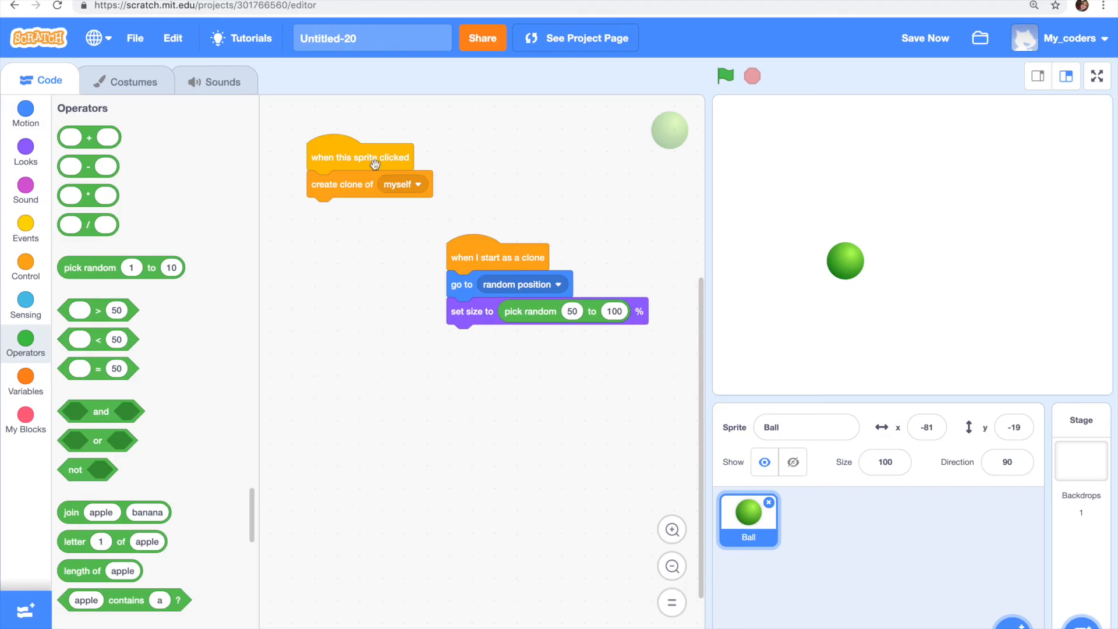
{"action": "mouse_move", "coordinate": [488, 318]}
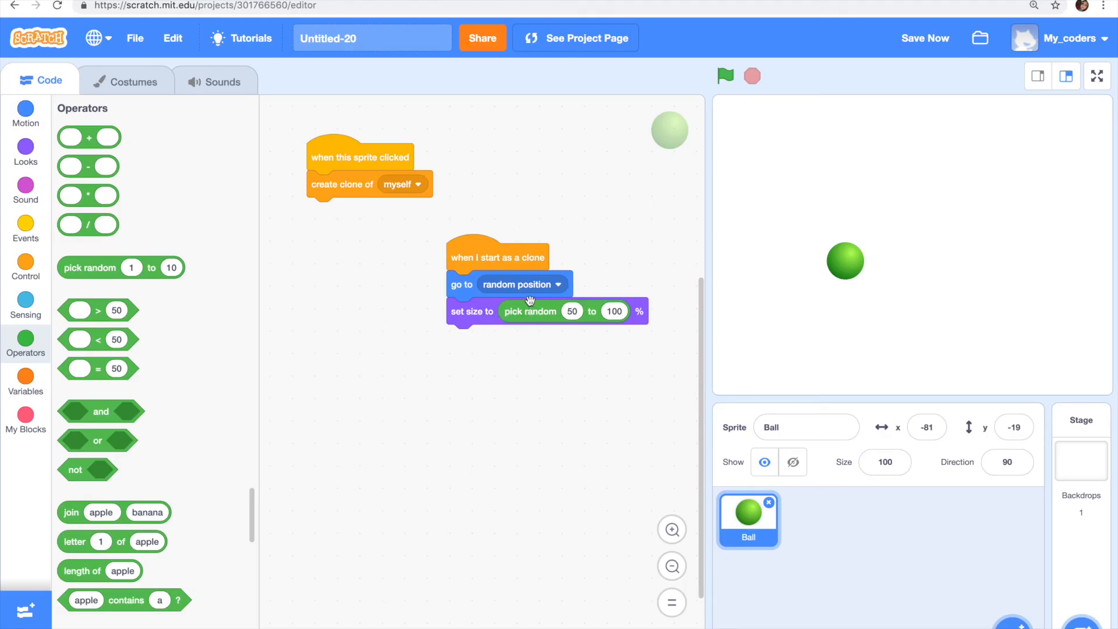
{"action": "mouse_move", "coordinate": [557, 305]}
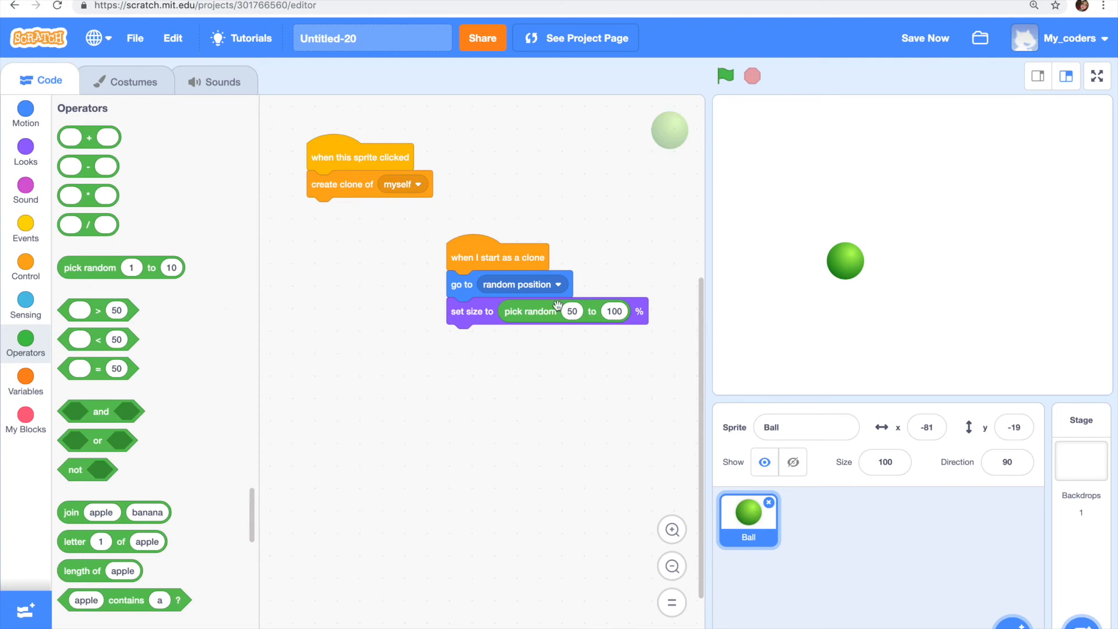
{"action": "mouse_move", "coordinate": [657, 317]}
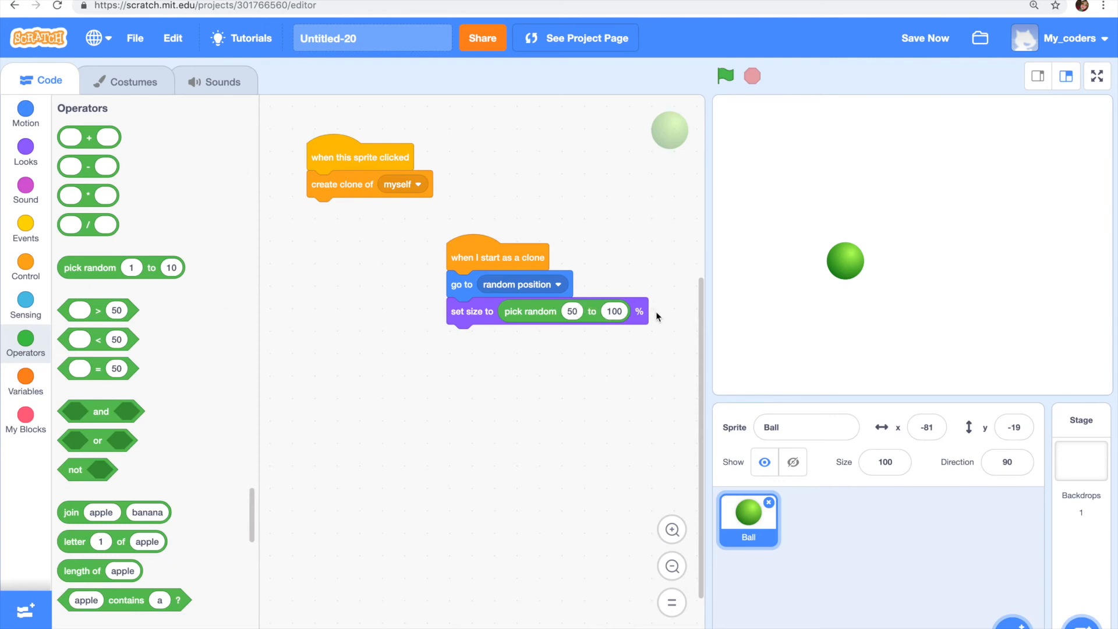
{"action": "mouse_move", "coordinate": [606, 219]}
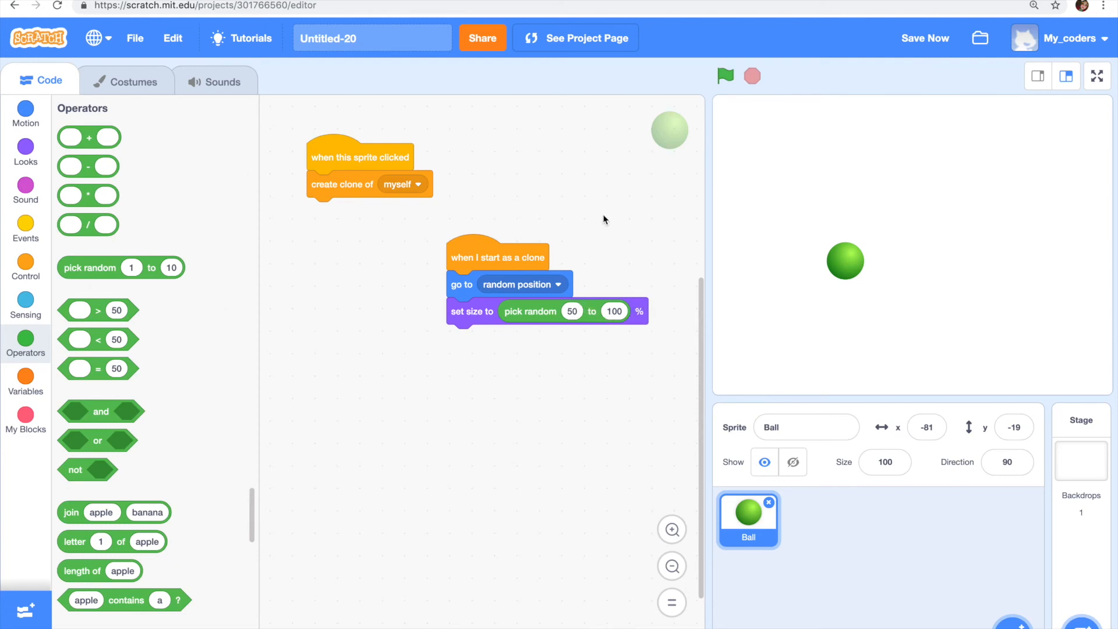
{"action": "mouse_move", "coordinate": [724, 104]}
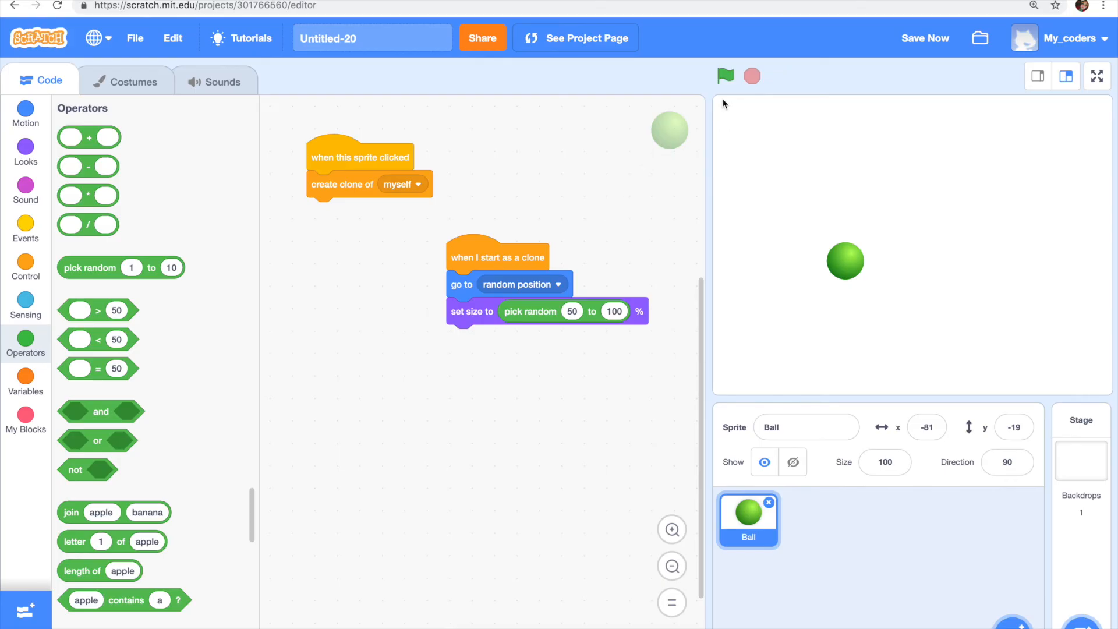
{"action": "mouse_move", "coordinate": [820, 230]}
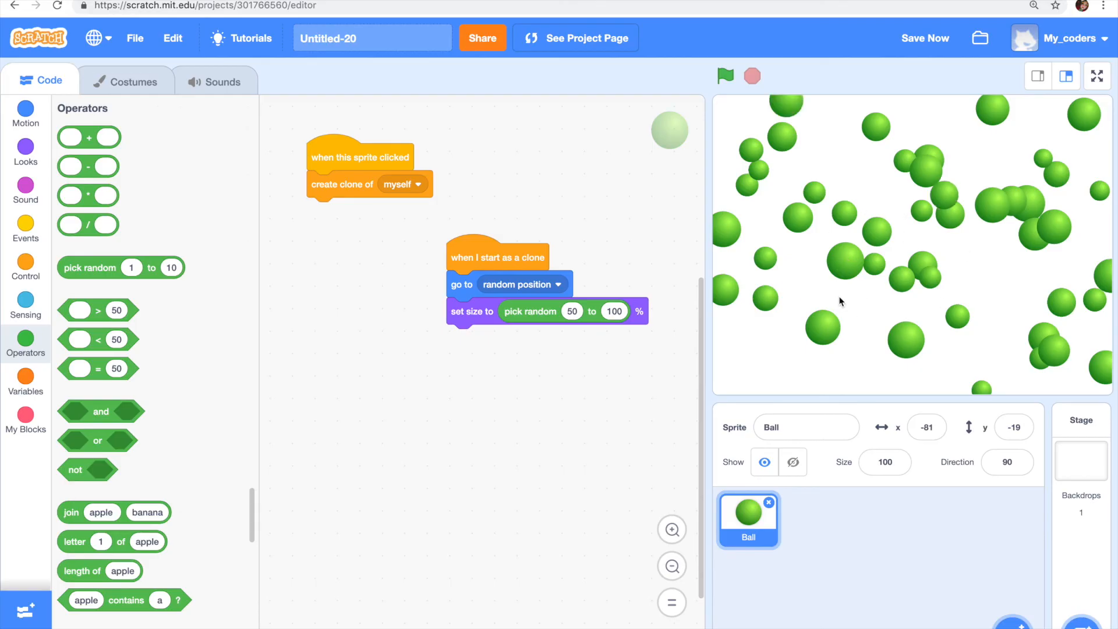
{"action": "mouse_move", "coordinate": [821, 282]}
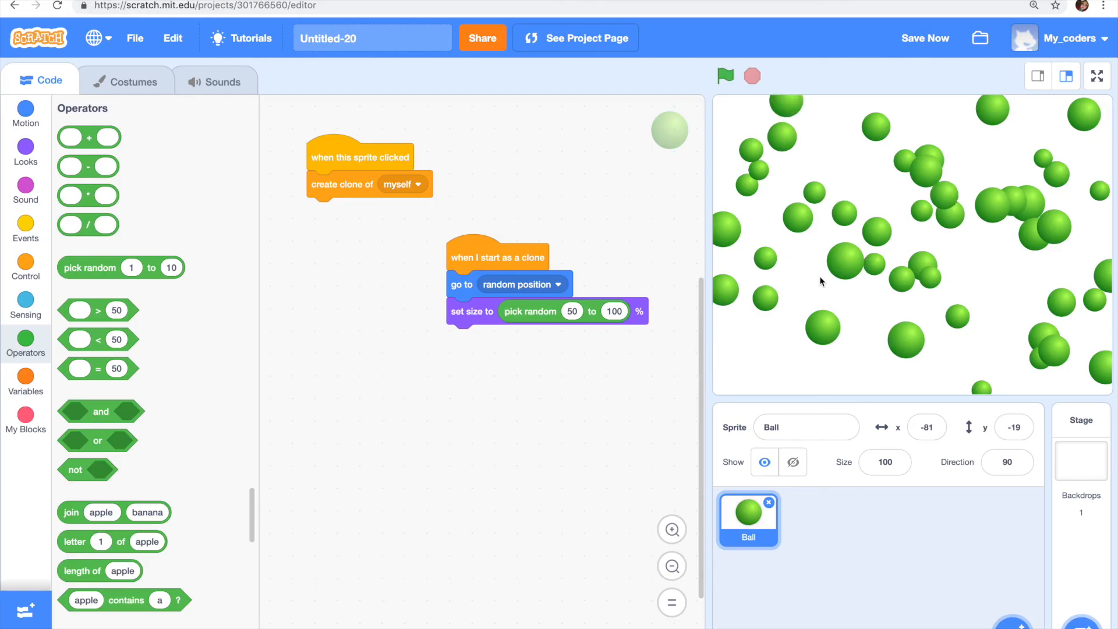